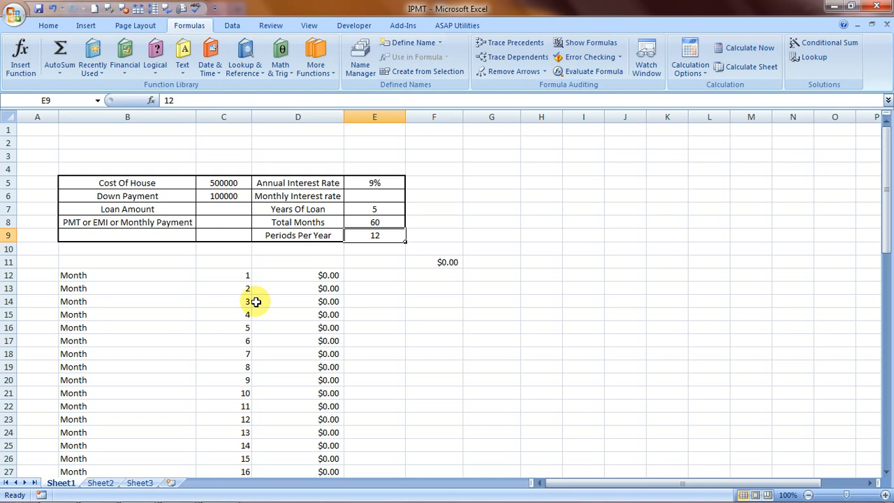
Review the Total Months, Cost Of House and Down Payment labels, then start a formula in C7
{"action": "left_click", "coordinate": [297, 222]}
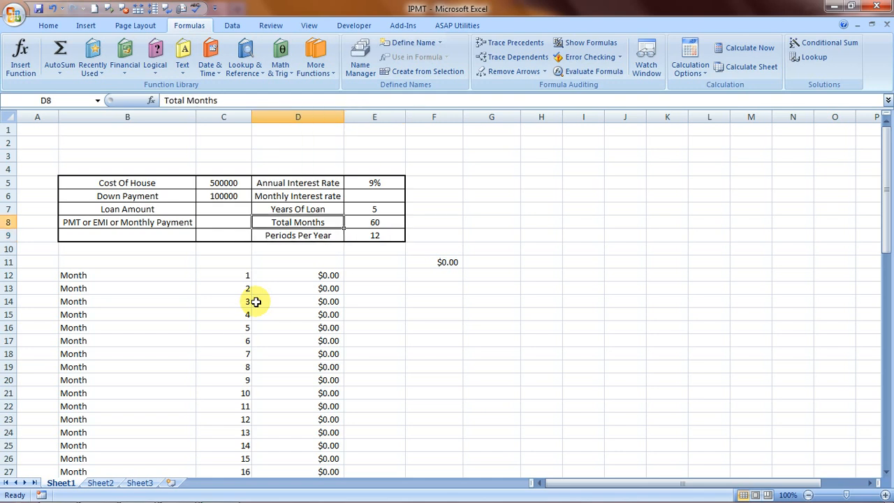
{"action": "left_click", "coordinate": [127, 182]}
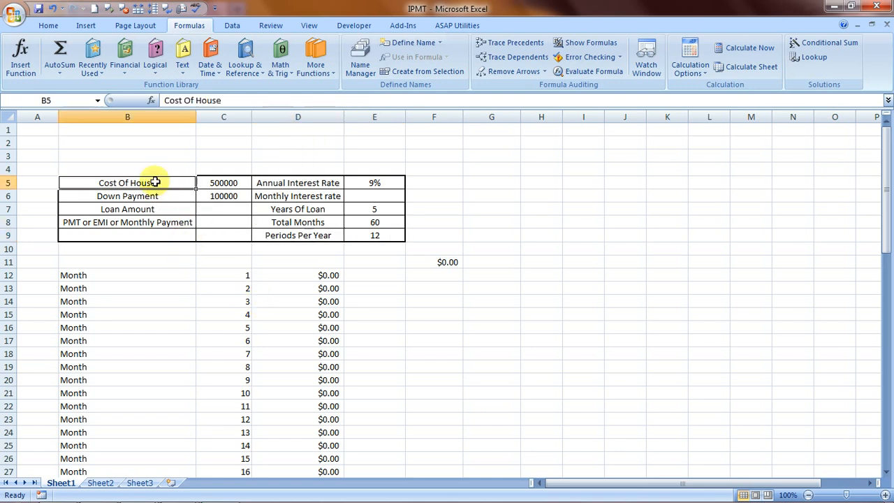
{"action": "left_click", "coordinate": [223, 182]}
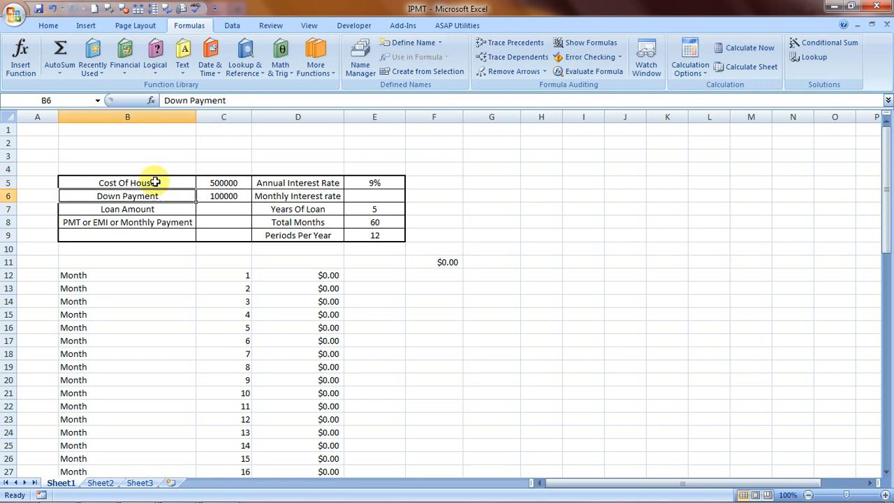
{"action": "left_click", "coordinate": [223, 195]}
{"action": "type", "text": "="}
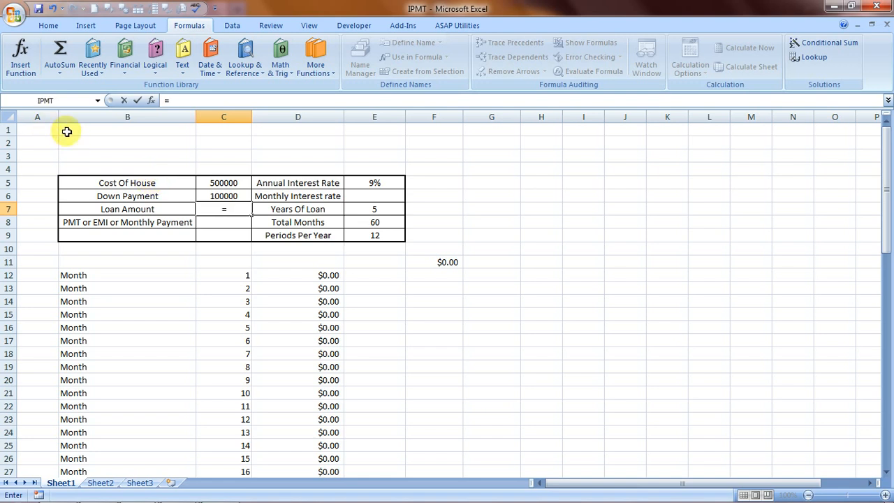
Enter =C5-C6 in C7 so the Loan Amount shows 400000, then start E6's formula
{"action": "left_click", "coordinate": [223, 181]}
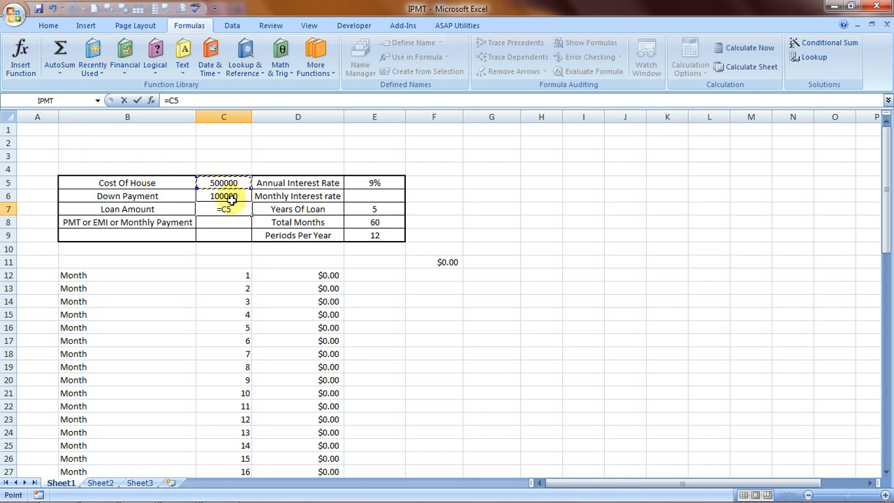
{"action": "type", "text": "-"}
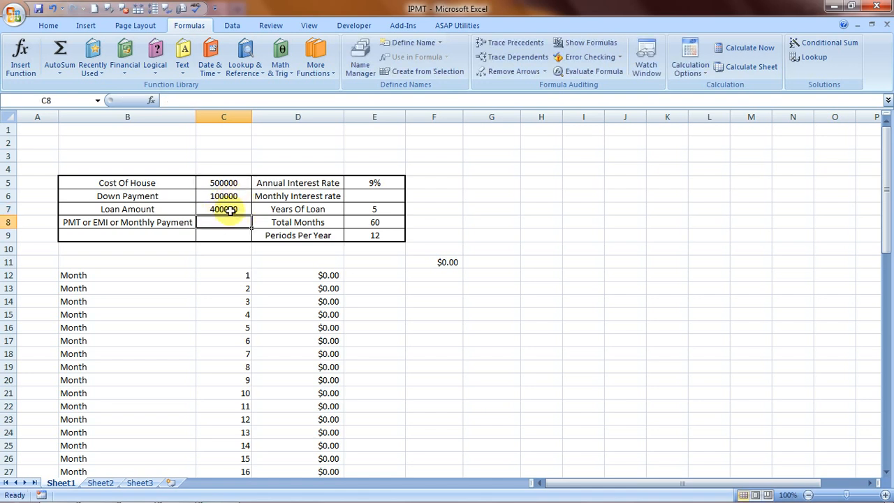
{"action": "left_click", "coordinate": [297, 182]}
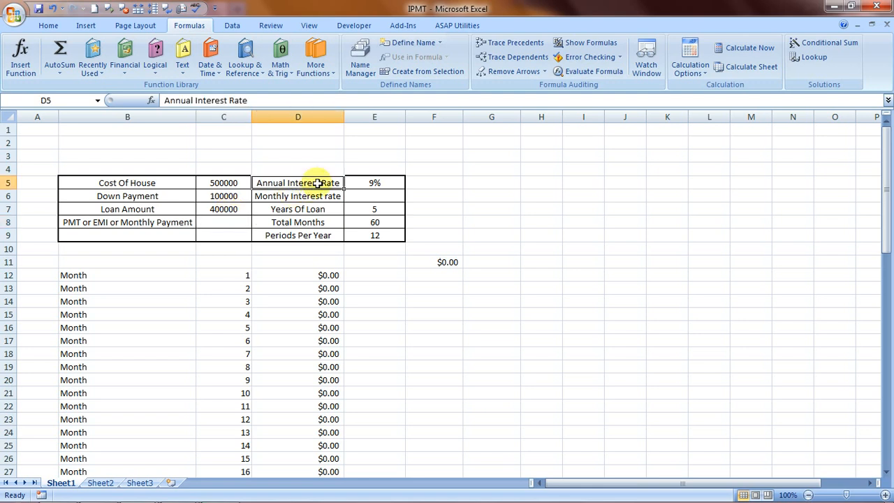
{"action": "left_click", "coordinate": [374, 182]}
{"action": "type", "text": "="}
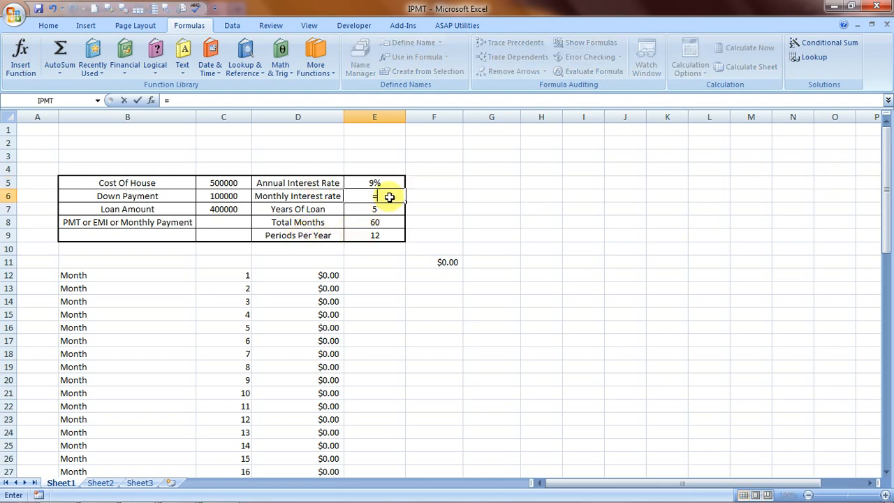
Enter =E5/12 in E6 giving a 0.75% monthly rate, then select C8 for the payment
{"action": "left_click", "coordinate": [374, 181]}
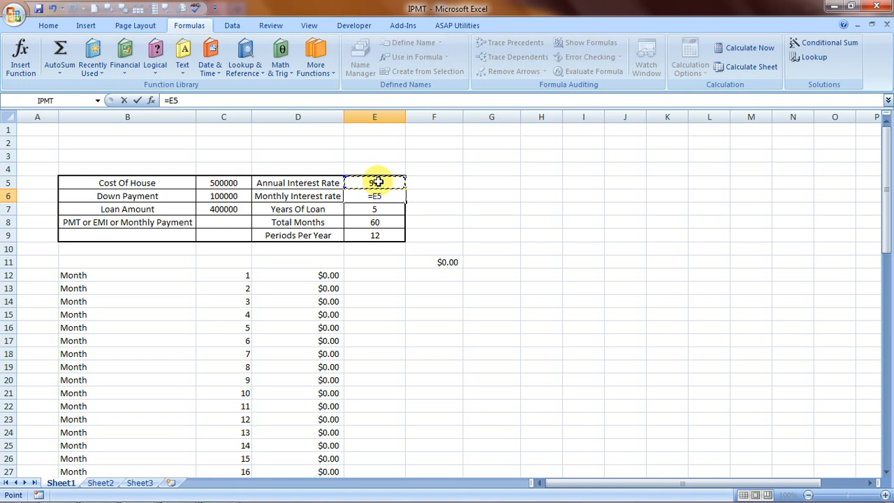
{"action": "left_click", "coordinate": [374, 234]}
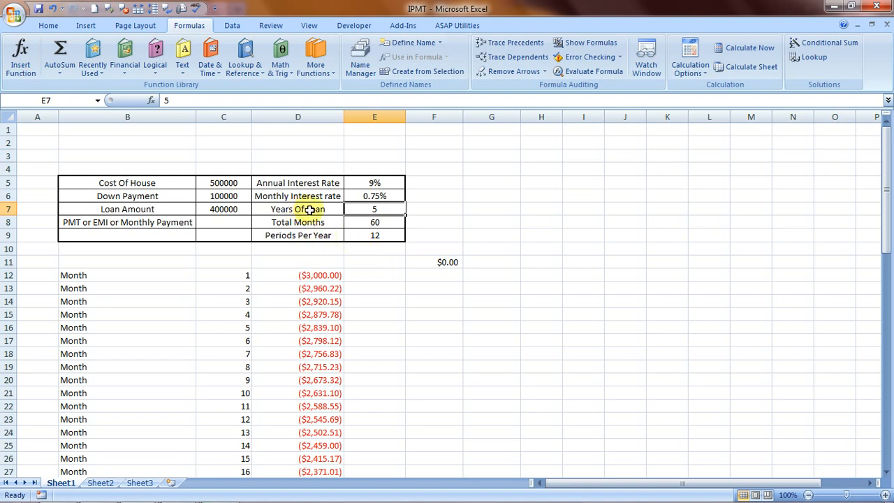
{"action": "left_click", "coordinate": [297, 222]}
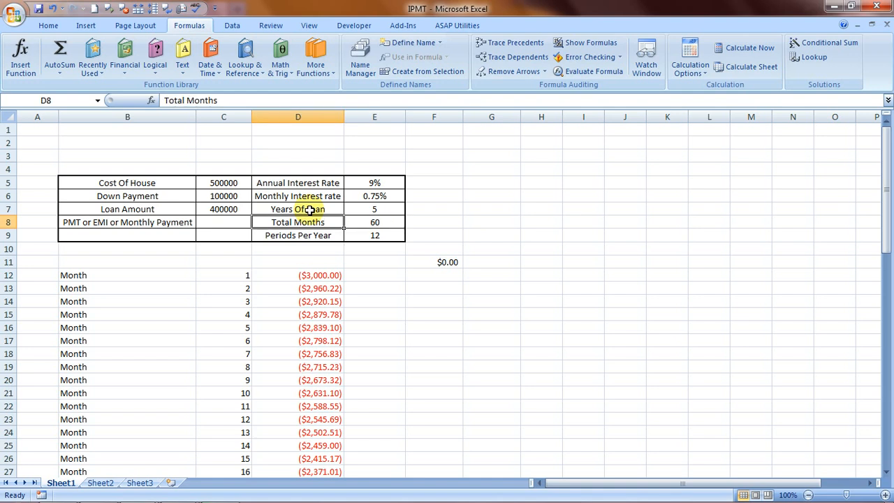
{"action": "left_click", "coordinate": [223, 222]}
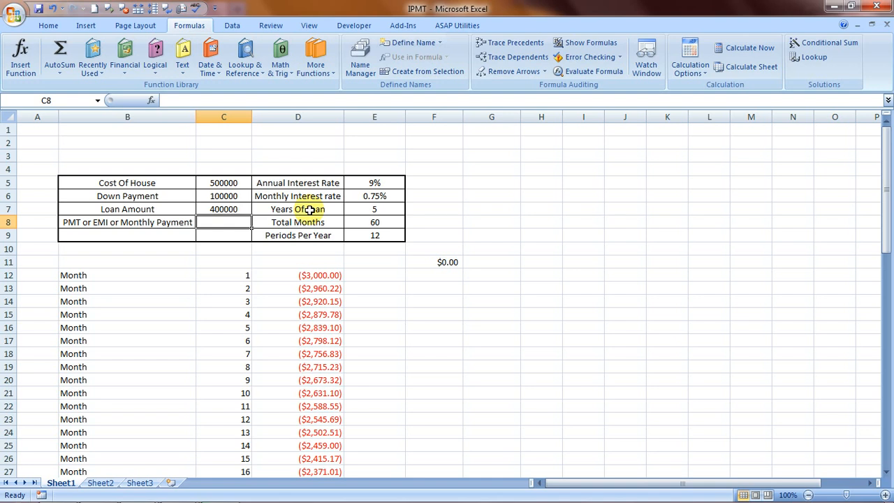
Enter =PMT(E6,E8,C7) in C8, computing a monthly payment of ($8,303.34)
{"action": "type", "text": "="}
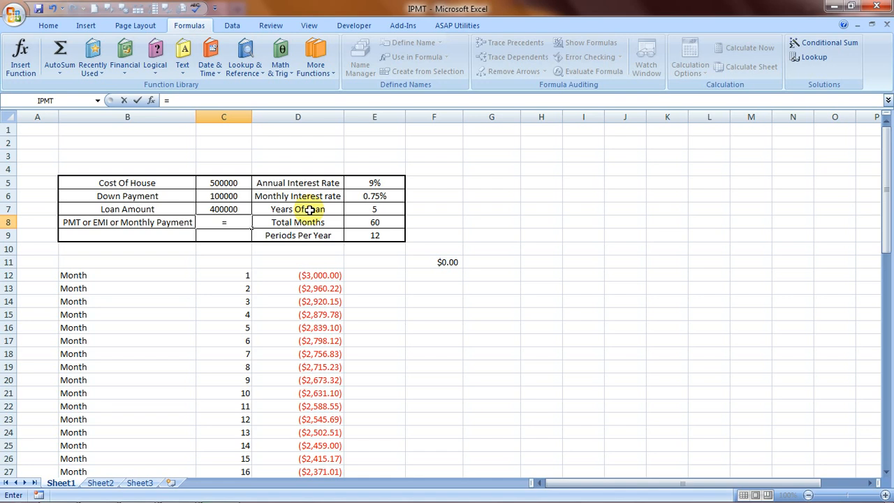
{"action": "type", "text": "PMT("}
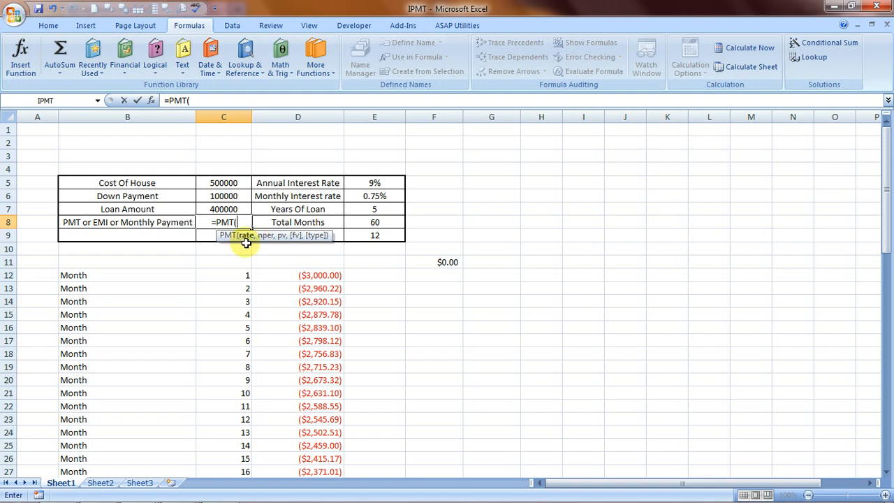
{"action": "mouse_move", "coordinate": [374, 196]}
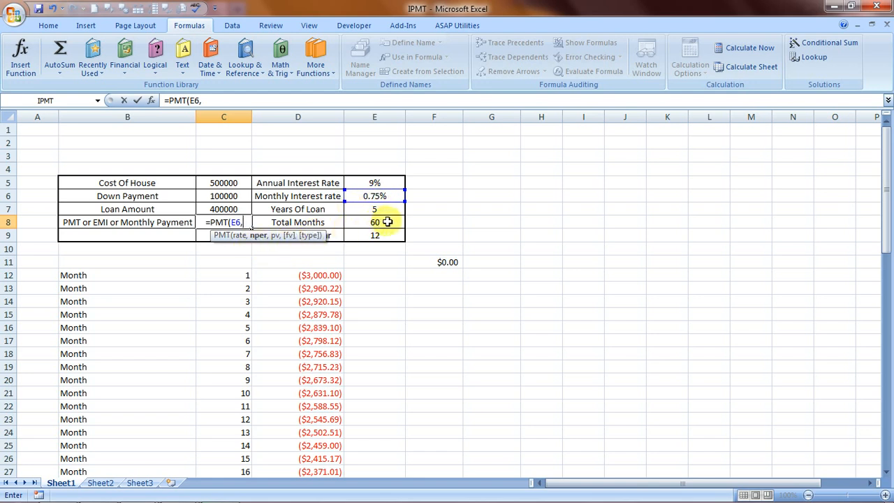
{"action": "left_click", "coordinate": [374, 222]}
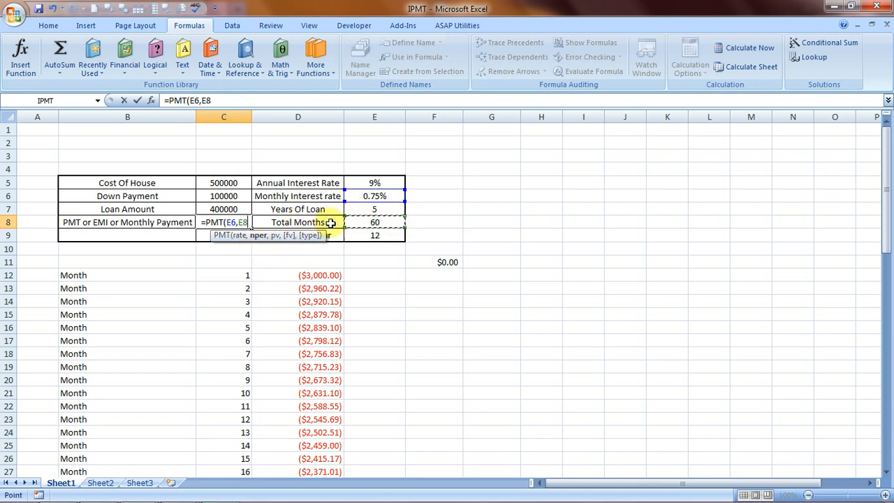
{"action": "type", "text": ","}
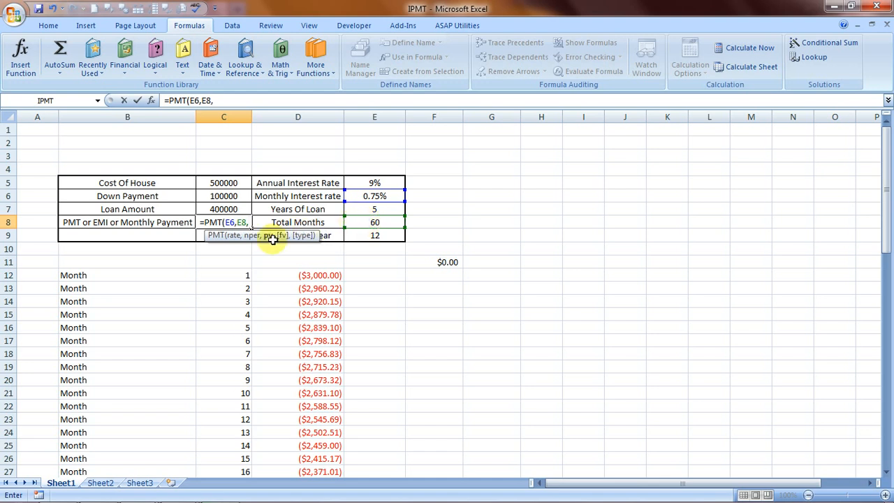
{"action": "mouse_move", "coordinate": [160, 257]}
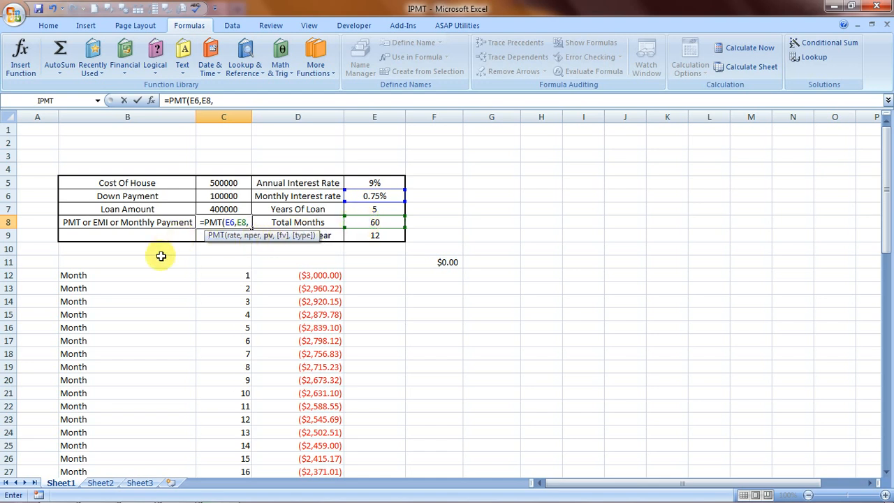
{"action": "left_click", "coordinate": [223, 209]}
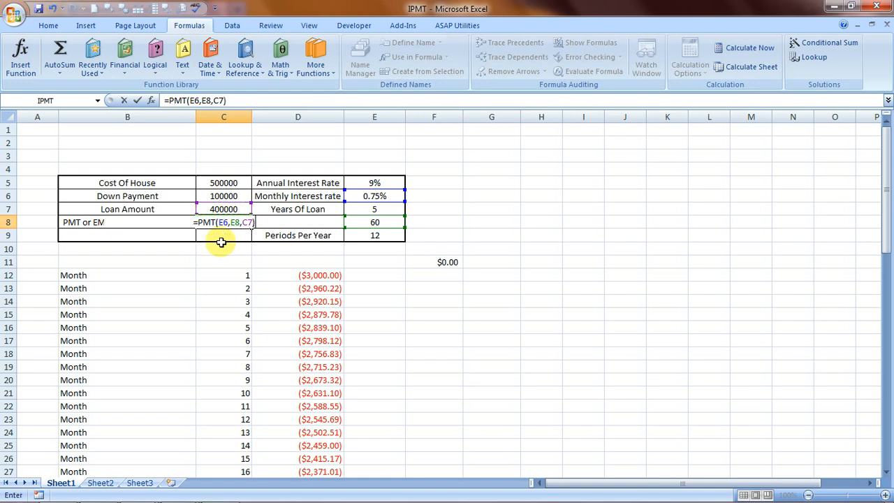
{"action": "key", "text": "Return"}
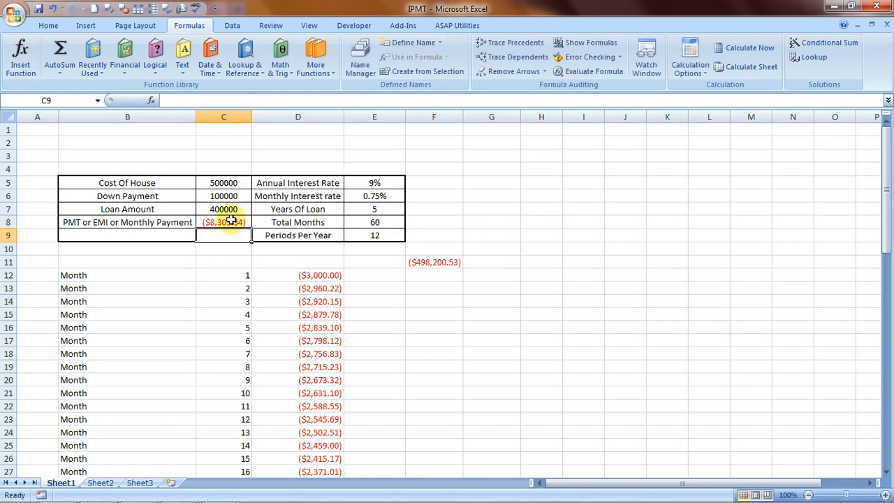
{"action": "left_click", "coordinate": [224, 222]}
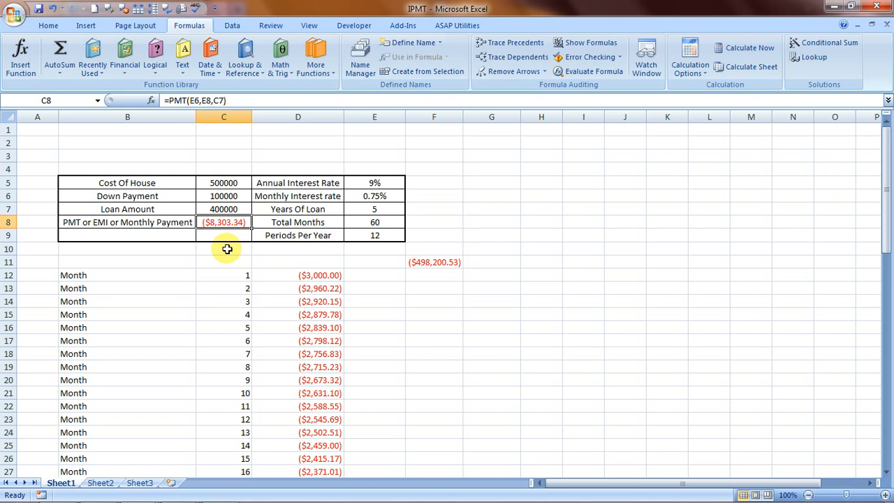
{"action": "left_click", "coordinate": [433, 287]}
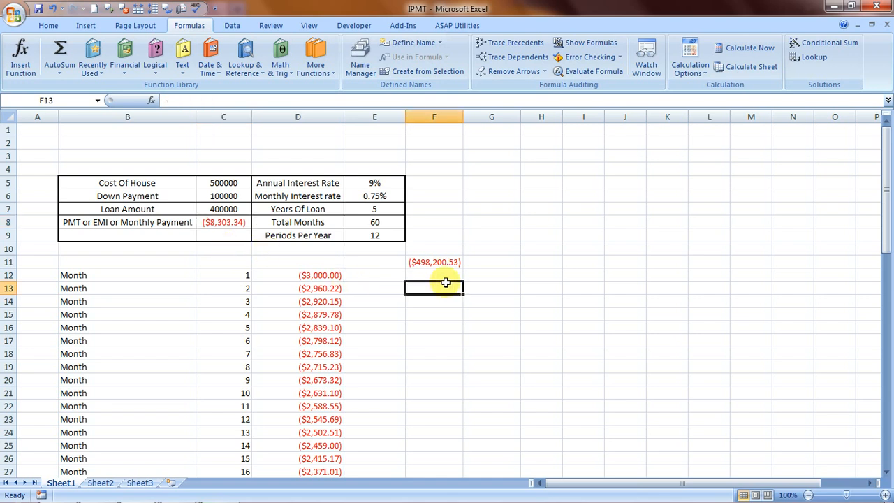
{"action": "left_click", "coordinate": [433, 263]}
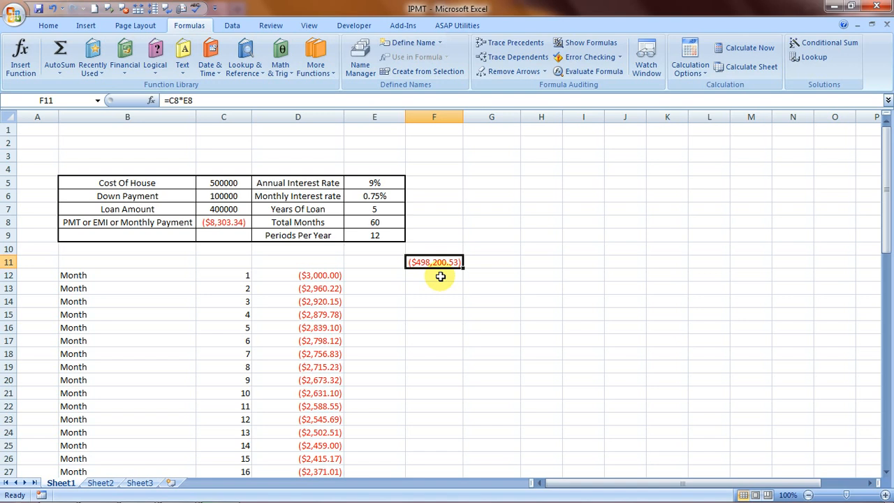
{"action": "left_click", "coordinate": [374, 263]}
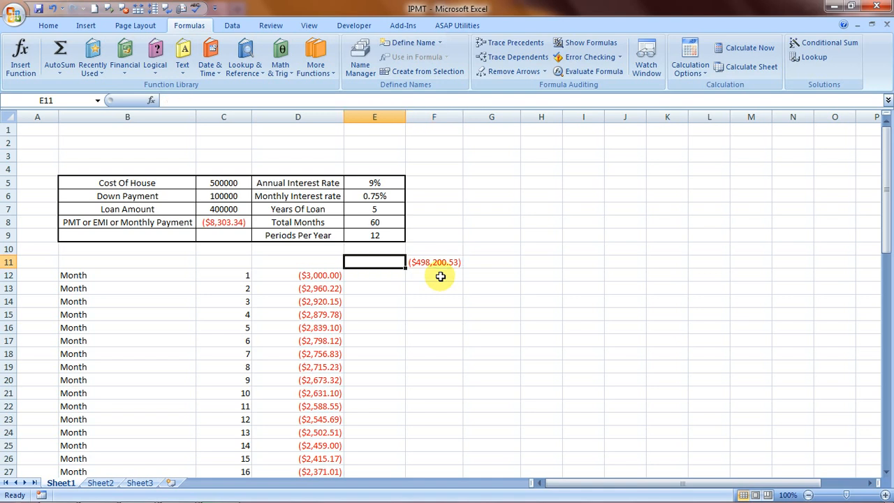
{"action": "left_click", "coordinate": [298, 263]}
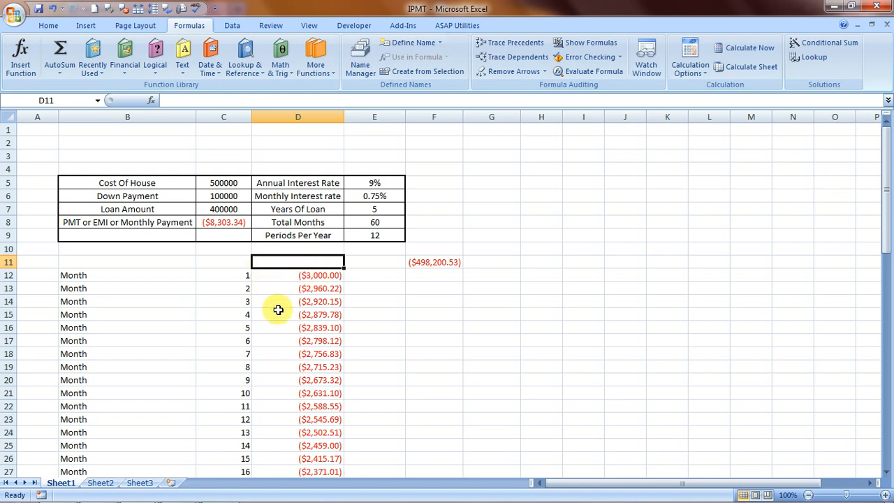
{"action": "mouse_move", "coordinate": [290, 397]}
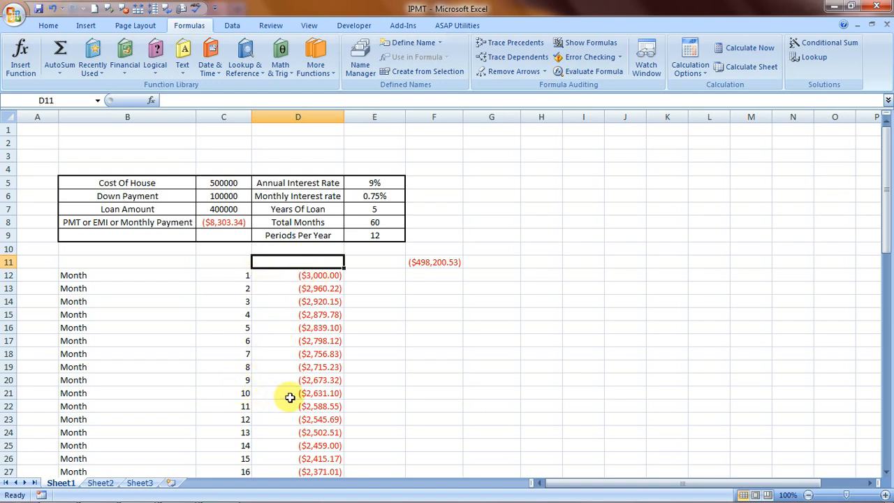
{"action": "mouse_move", "coordinate": [338, 410]}
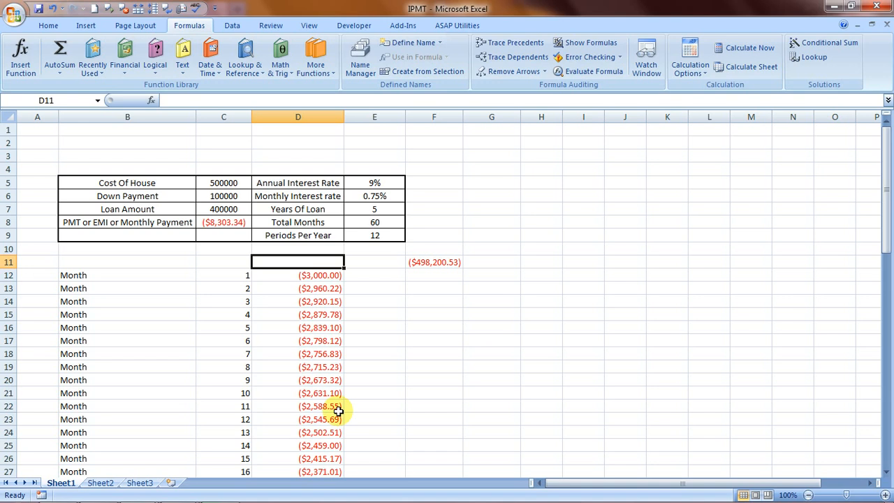
{"action": "left_click", "coordinate": [297, 274]}
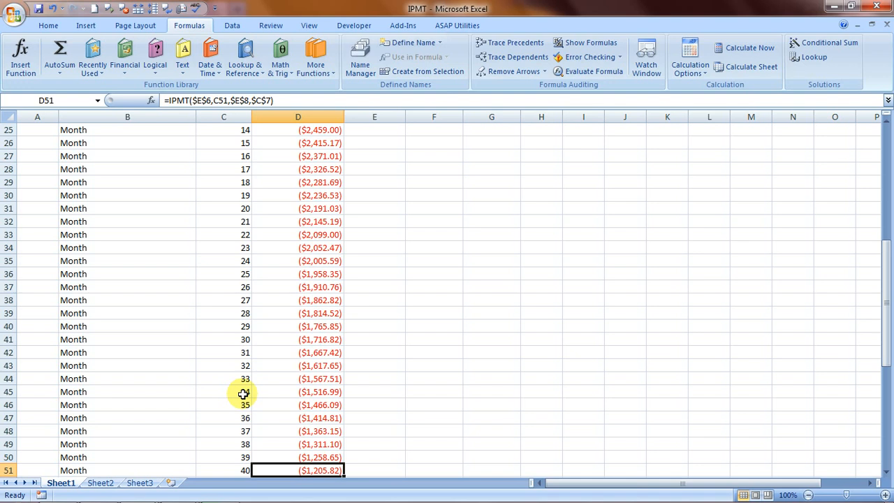
{"action": "scroll", "scroll_direction": "down", "scroll_amount": 3}
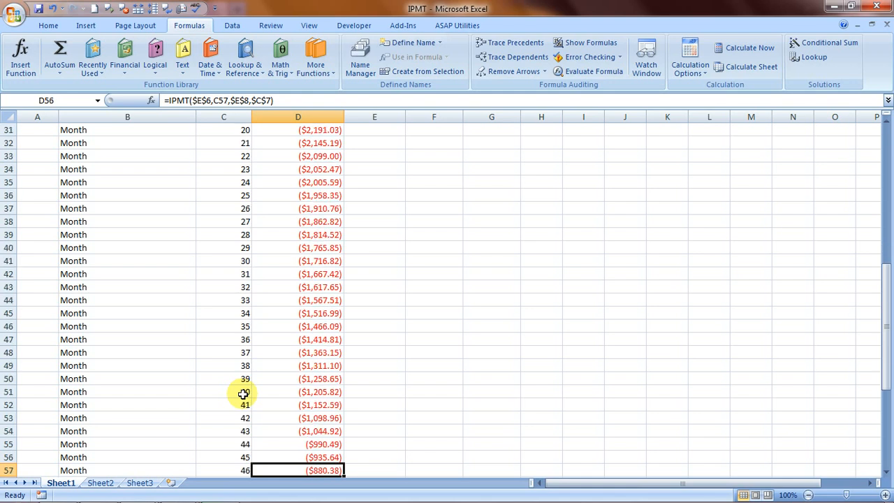
{"action": "scroll", "scroll_direction": "down", "scroll_amount": 3}
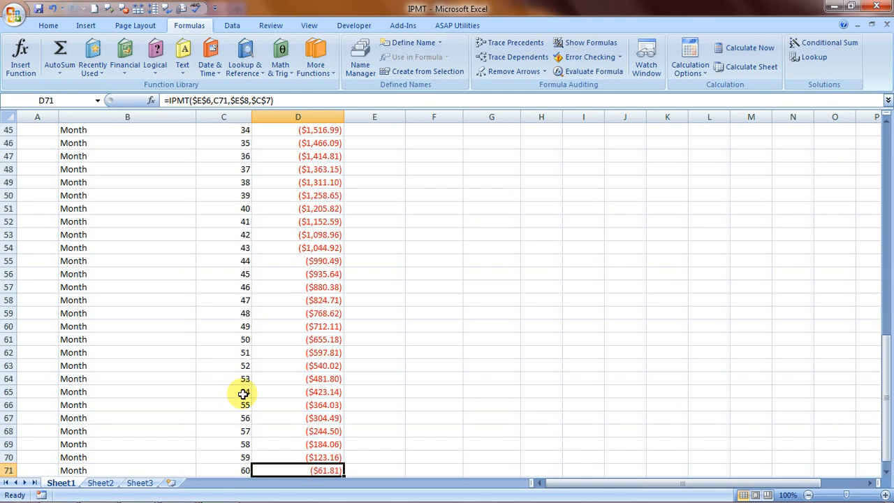
{"action": "left_click", "coordinate": [298, 247]}
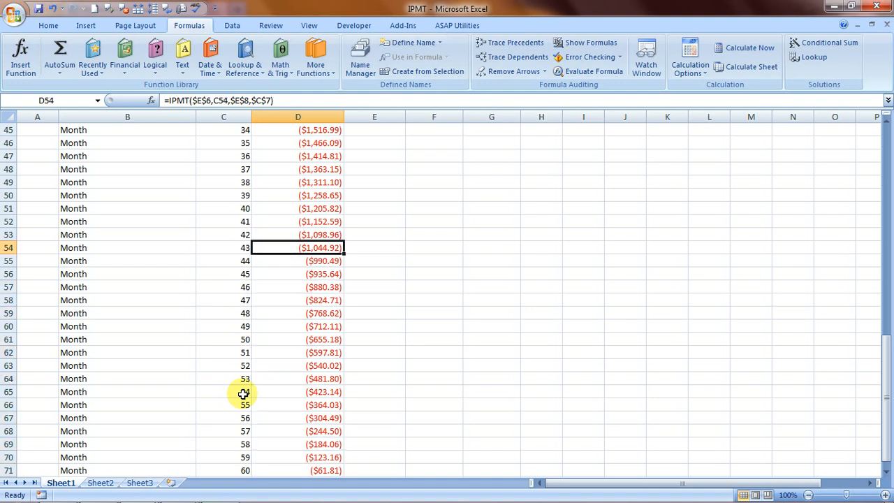
{"action": "scroll", "scroll_direction": "up", "scroll_amount": 3}
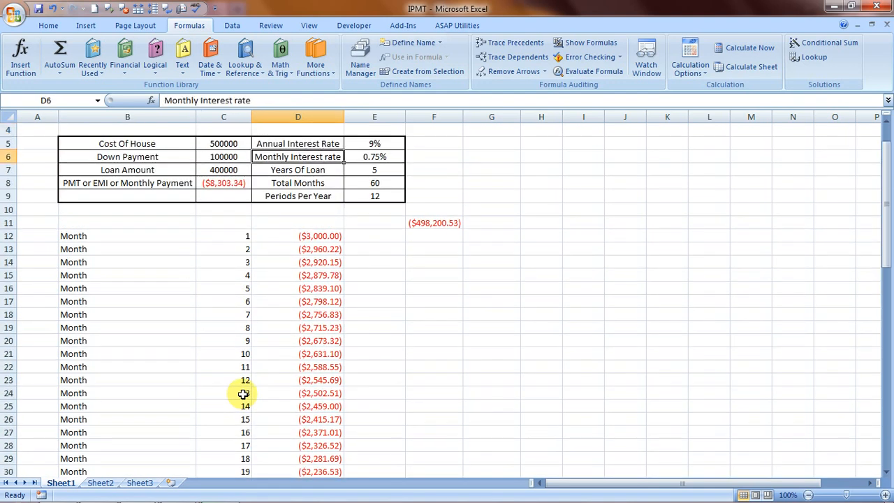
Replace D13 with =IPMT(E6,C13,E8,C7), giving month 2 interest of ($2,960.22)
{"action": "left_click", "coordinate": [297, 249]}
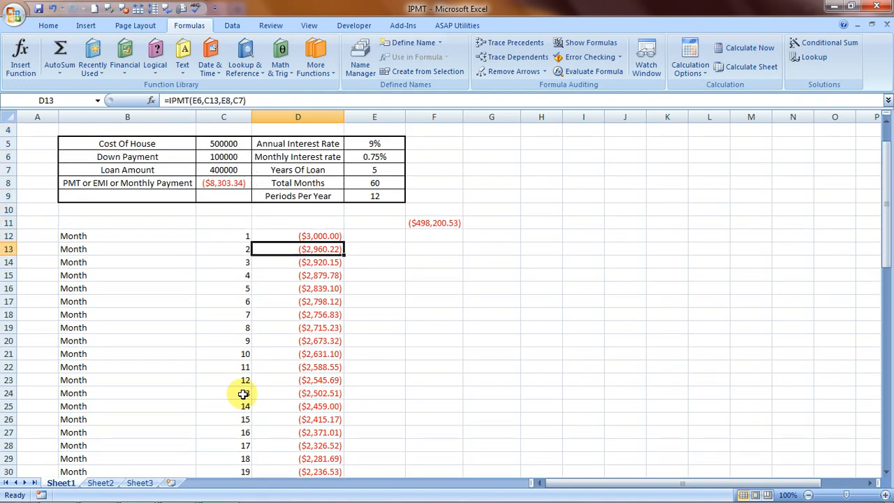
{"action": "key", "text": "Delete"}
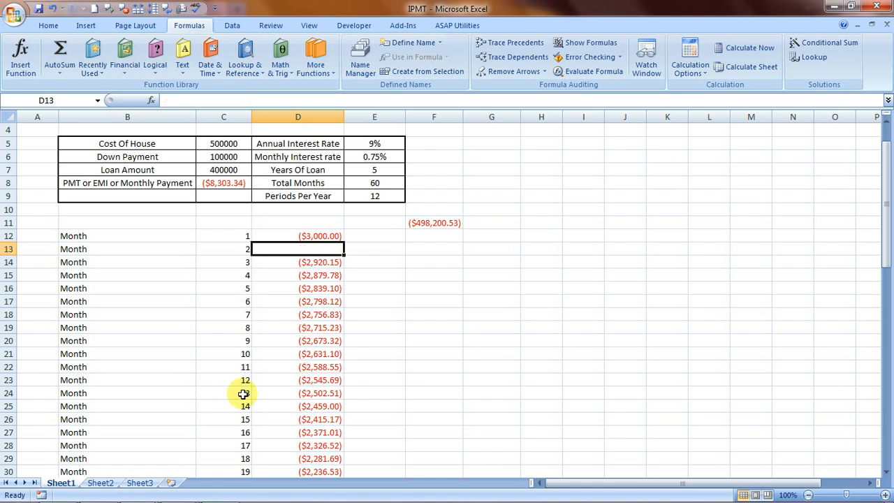
{"action": "type", "text": "="}
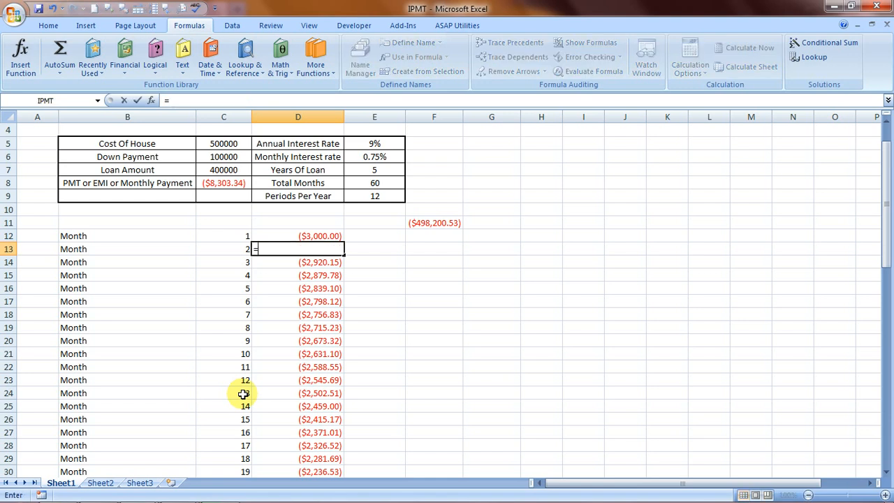
{"action": "type", "text": "=ipm"}
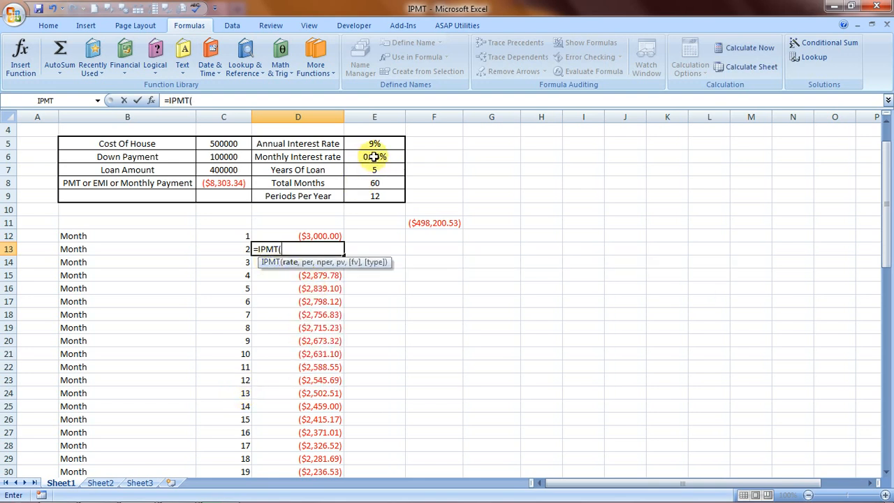
{"action": "left_click", "coordinate": [374, 157]}
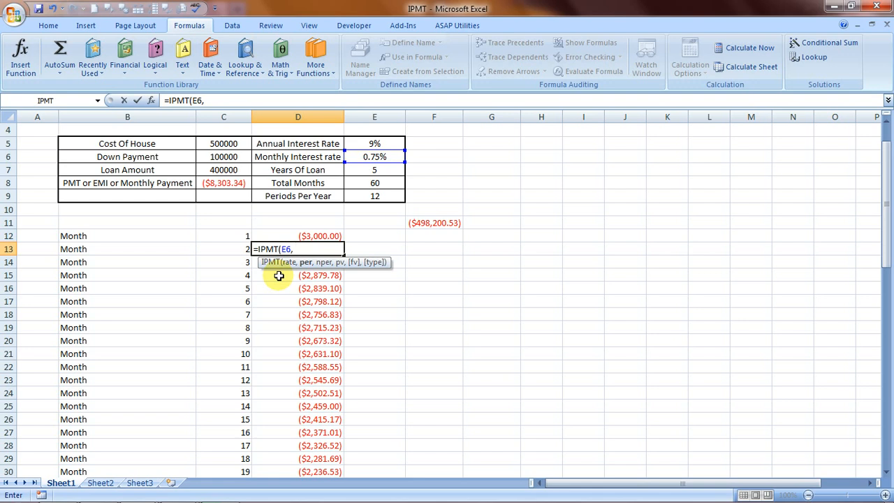
{"action": "mouse_move", "coordinate": [229, 246]}
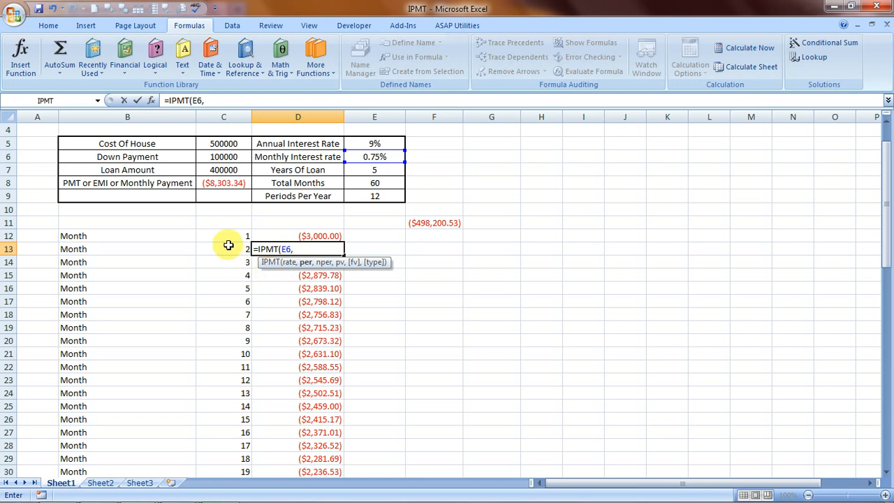
{"action": "left_click", "coordinate": [223, 248]}
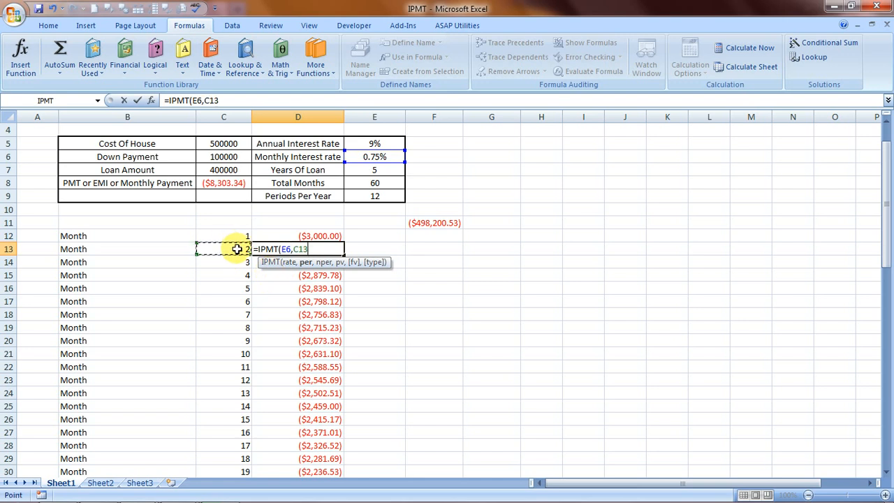
{"action": "type", "text": ","}
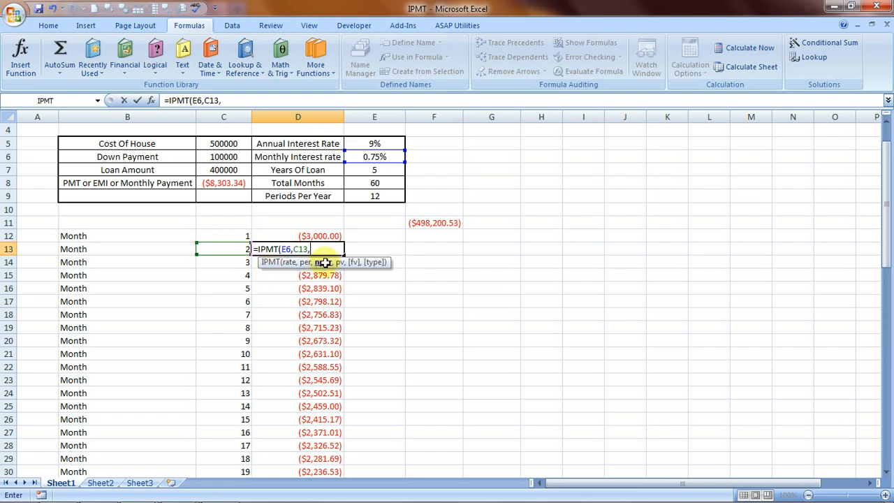
{"action": "left_click", "coordinate": [374, 181]}
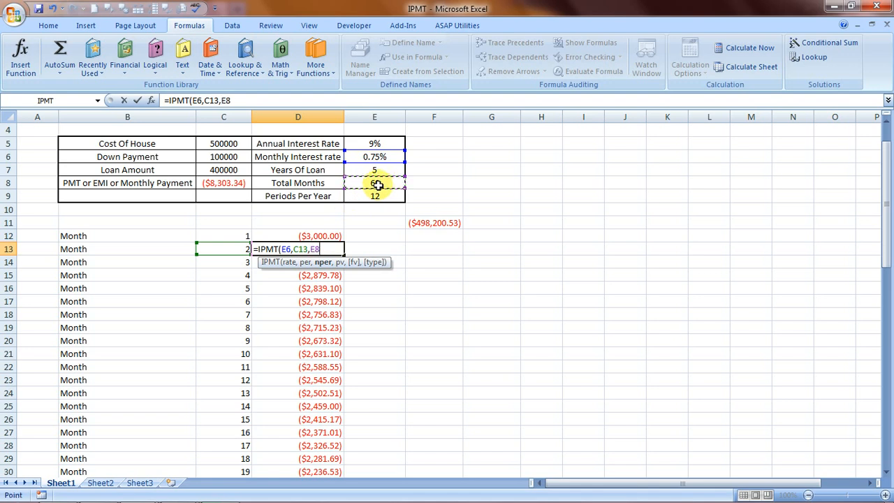
{"action": "type", "text": ",C7)"}
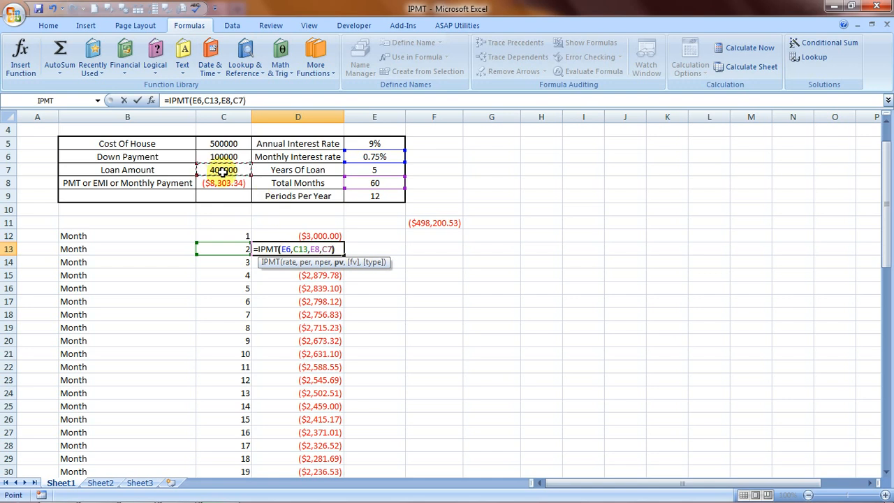
{"action": "key", "text": "Return"}
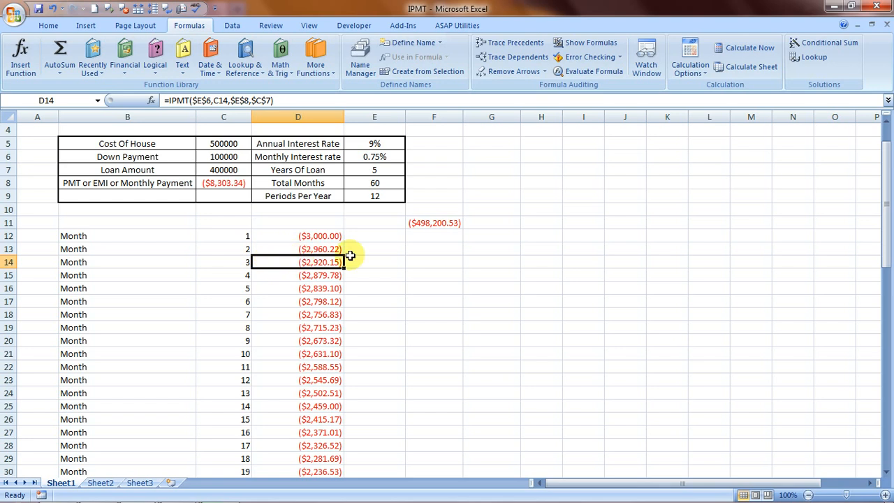
{"action": "mouse_move", "coordinate": [323, 250]}
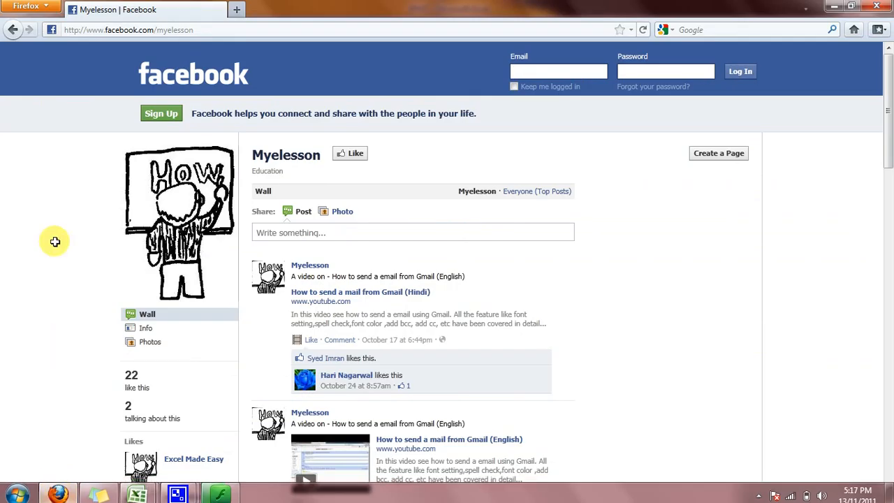
Scroll the Myelesson Facebook page and activate the email login field
{"action": "scroll", "scroll_direction": "down", "scroll_amount": 3}
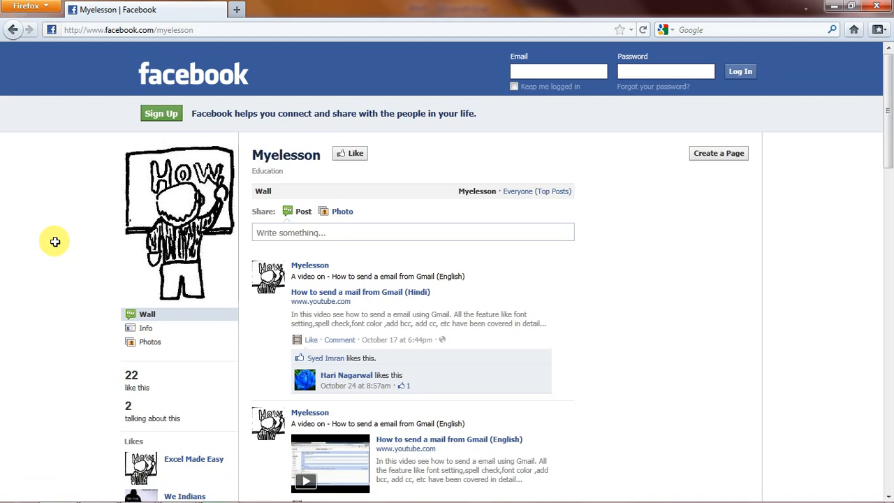
{"action": "left_click", "coordinate": [559, 72]}
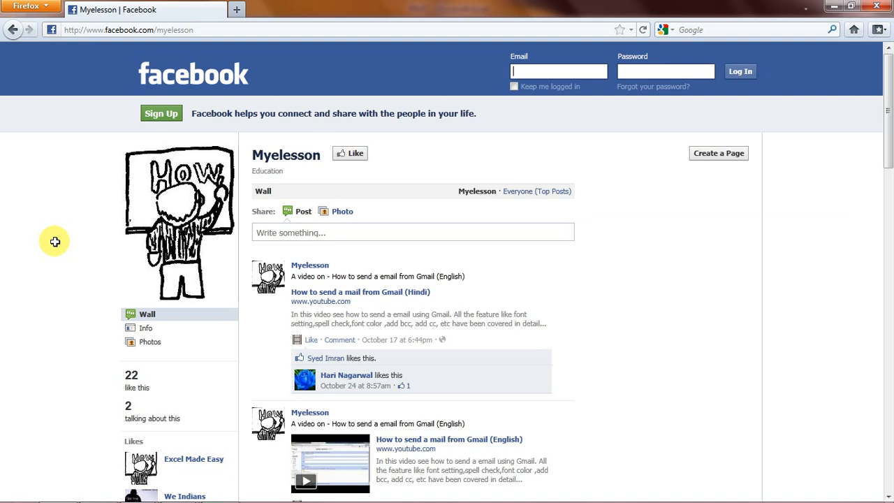